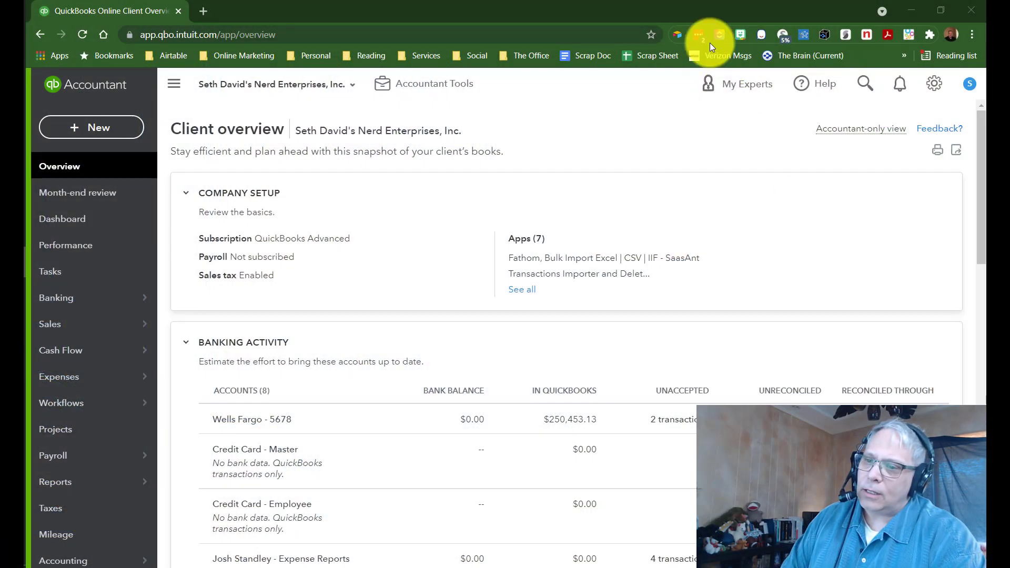
mouse_move(601, 167)
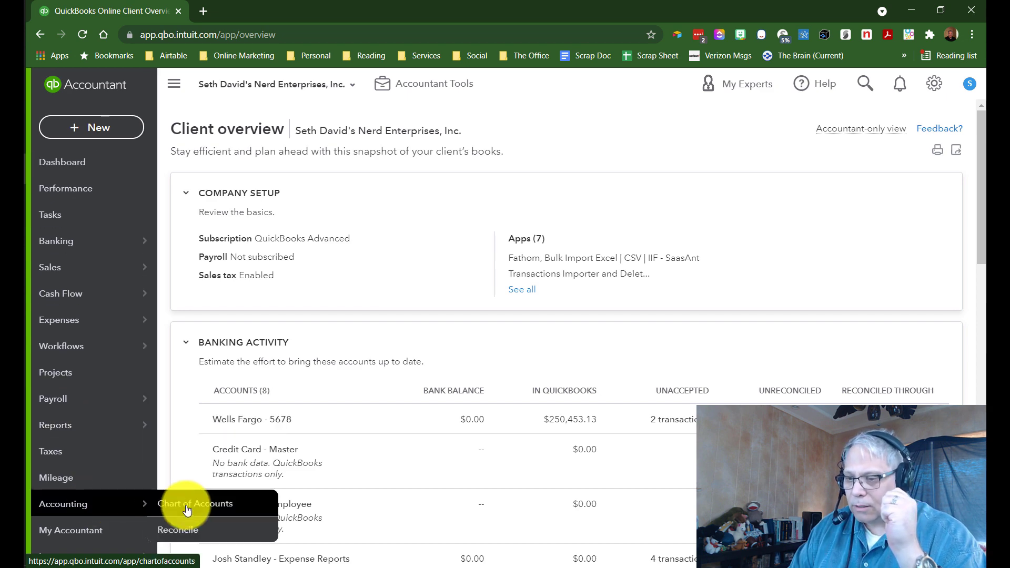
- Navigate to the company's Chart of Accounts list from the Accounting menu
left_click(195, 504)
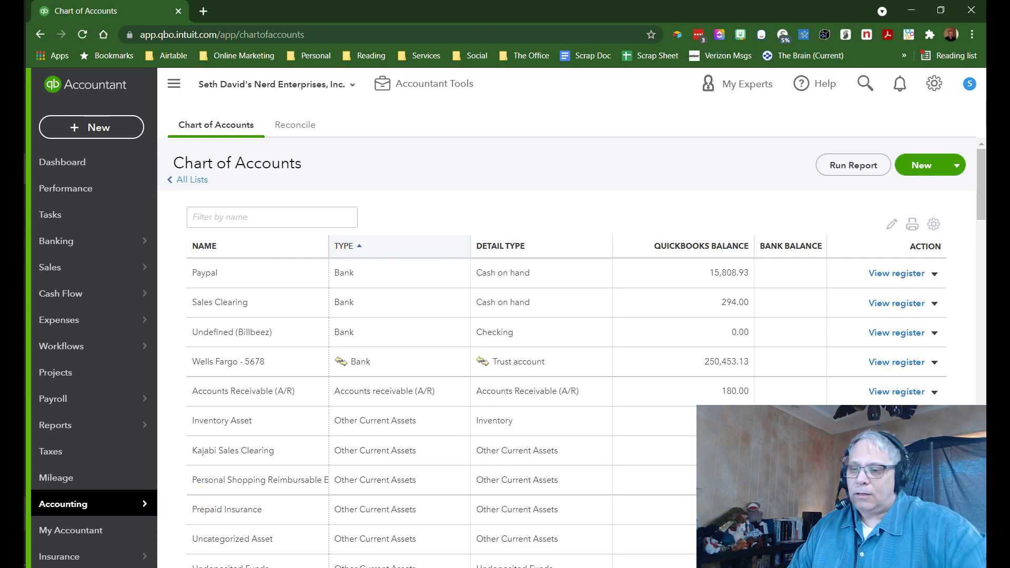
left_click(64, 504)
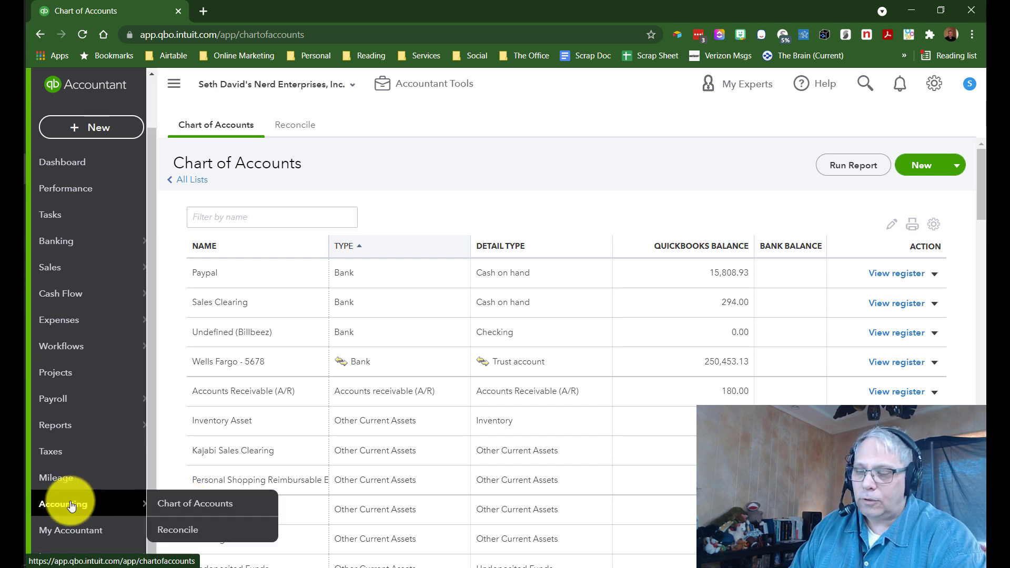
left_click(317, 35)
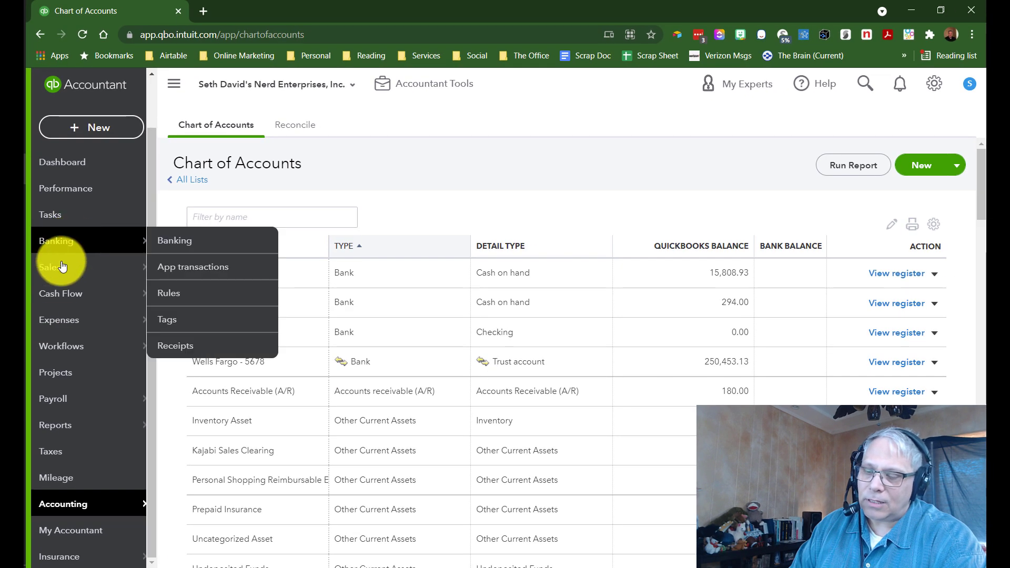
mouse_move(343, 204)
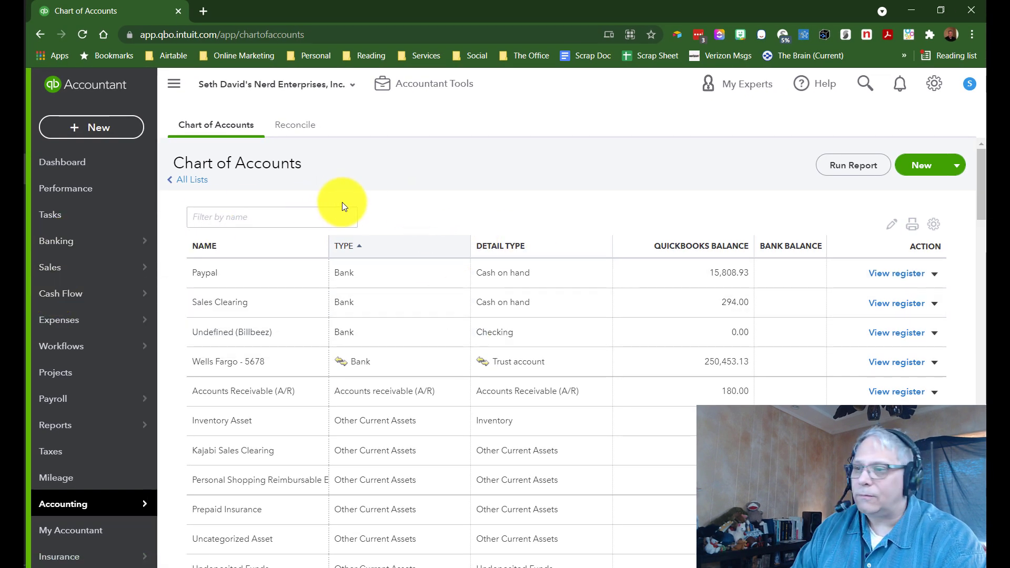
mouse_move(344, 32)
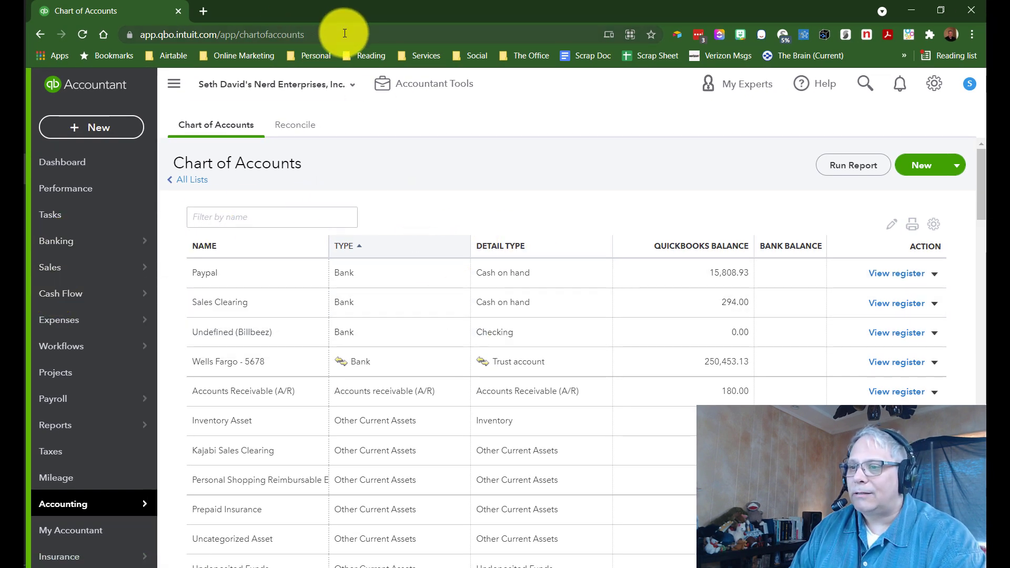
- Select the Chart of Accounts page address to reuse it in a second browser tab
left_click(272, 34)
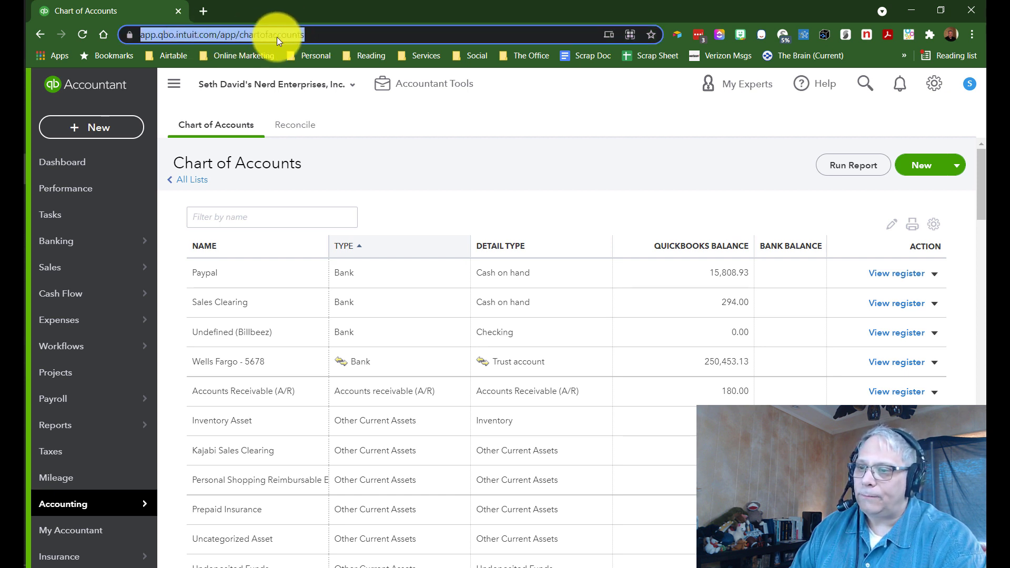
mouse_move(66, 202)
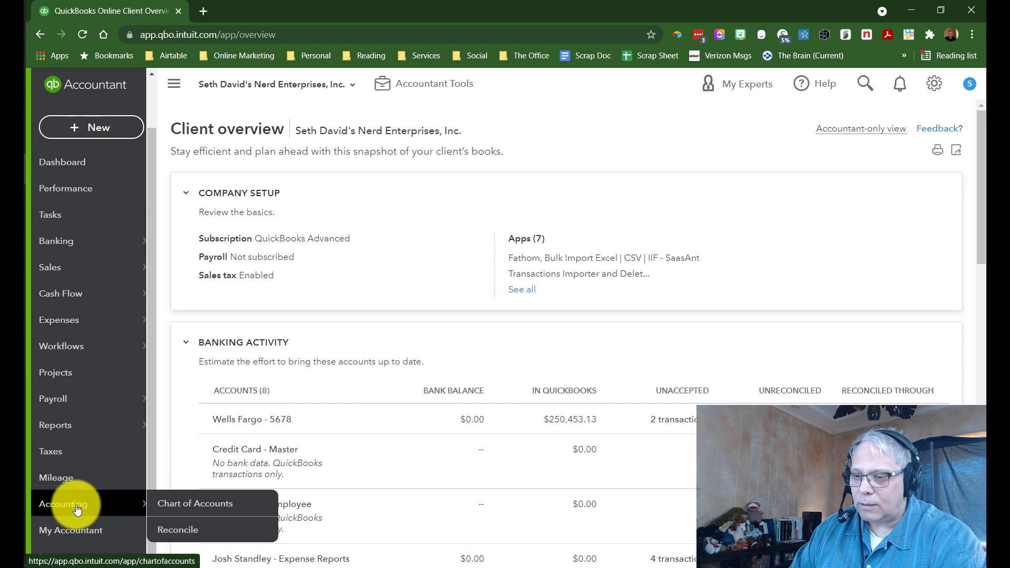
mouse_move(255, 27)
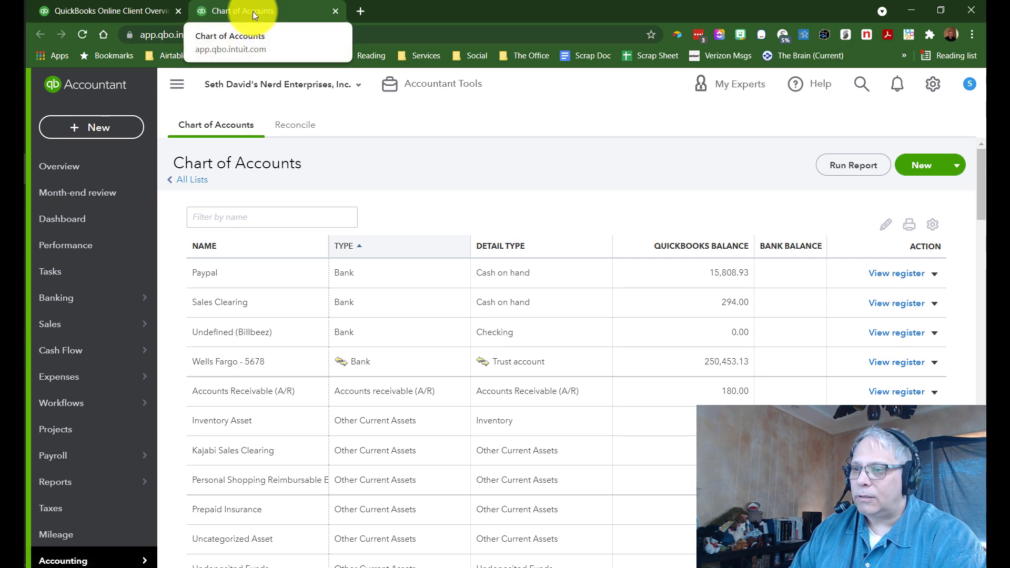
- Launch a blank Account form, defaulting to Bank type with Cash on hand detail
left_click(272, 217)
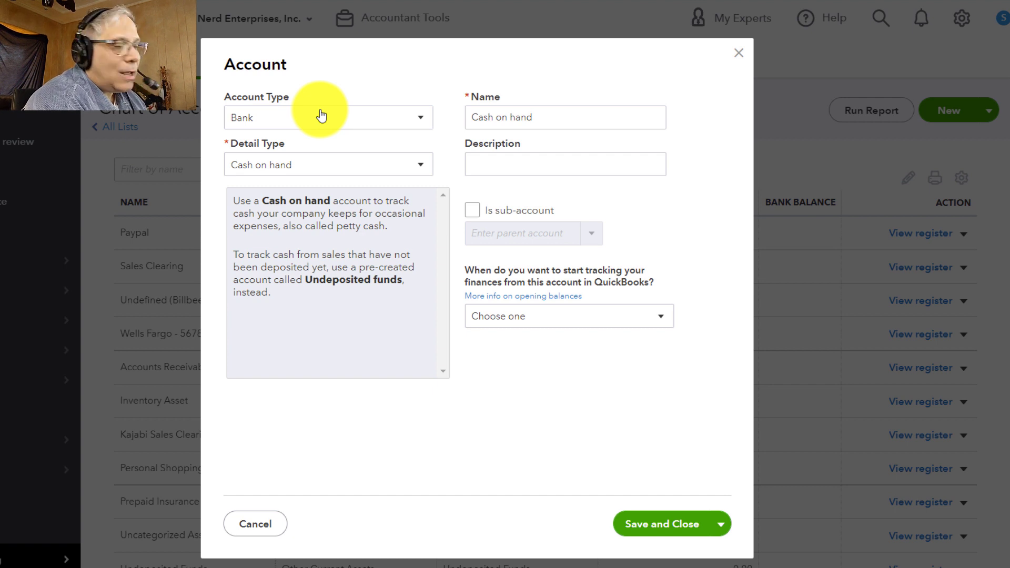
- Expand the Account Type dropdown and scroll through the available account types
left_click(327, 118)
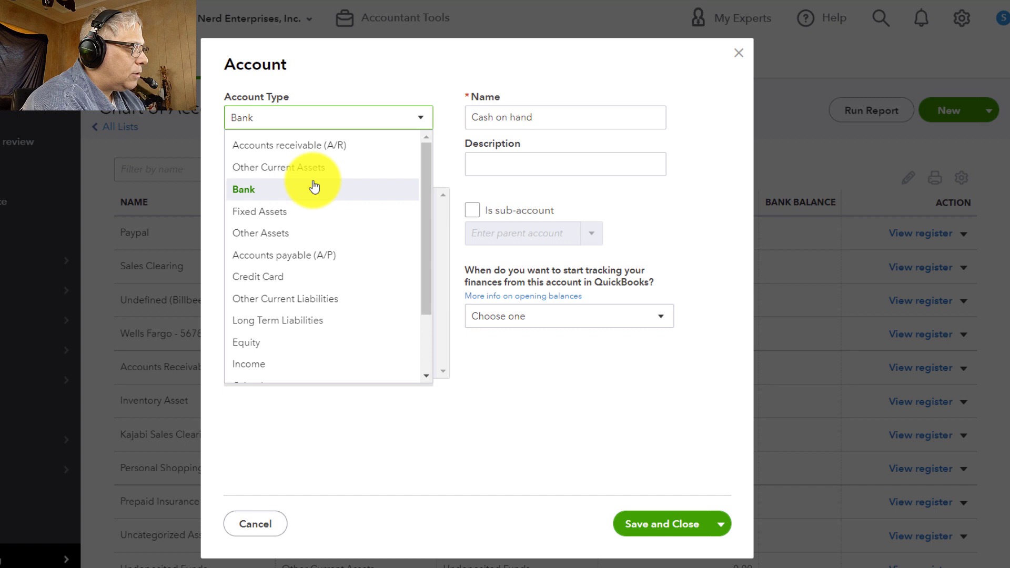
scroll("down", 3)
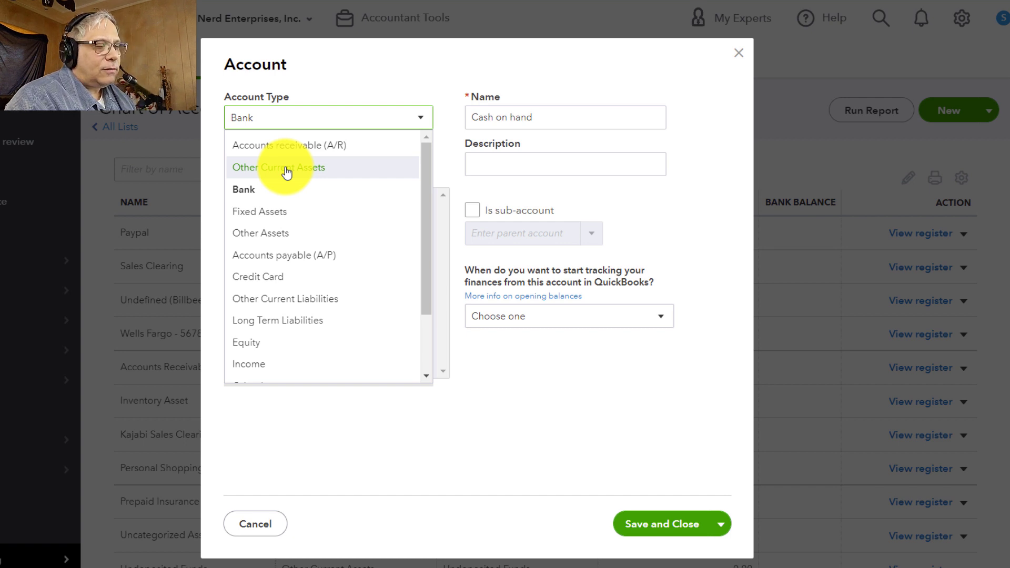
mouse_move(268, 128)
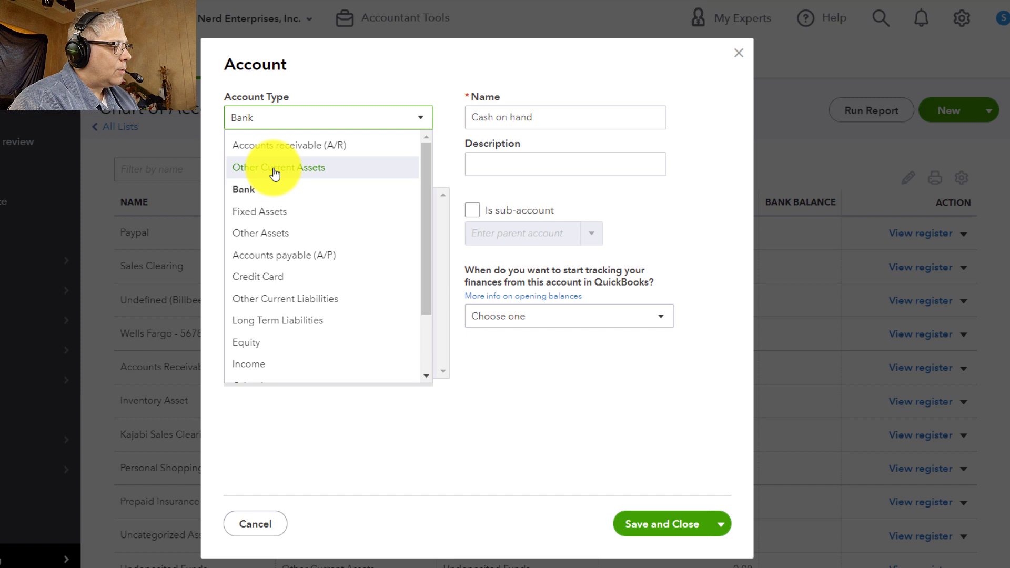
mouse_move(271, 193)
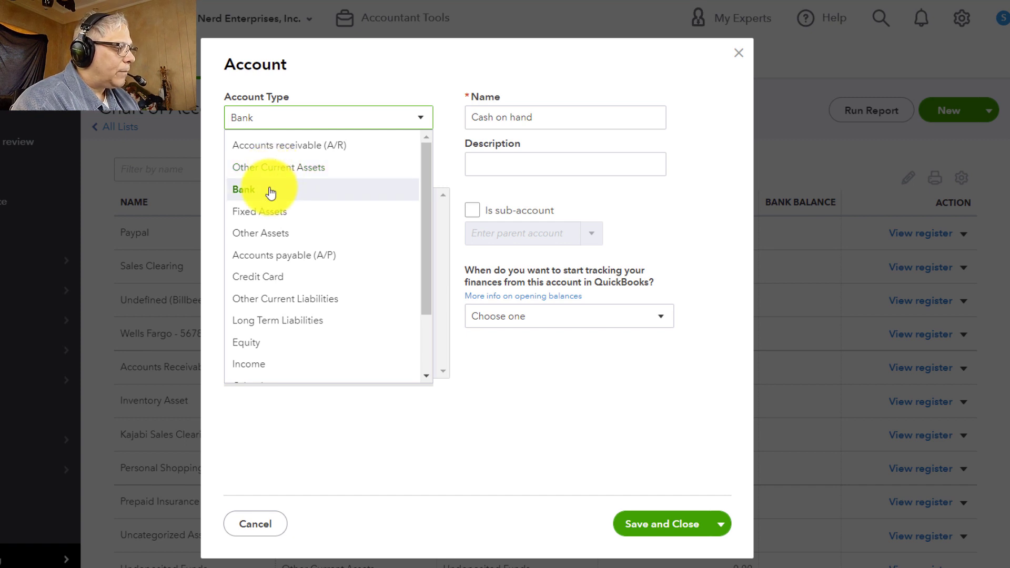
mouse_move(266, 280)
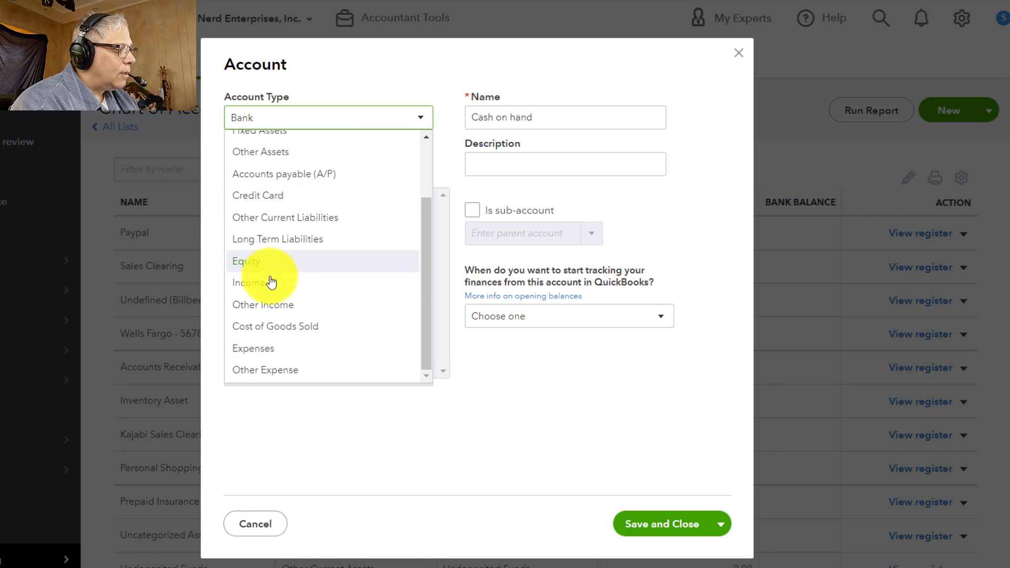
mouse_move(262, 284)
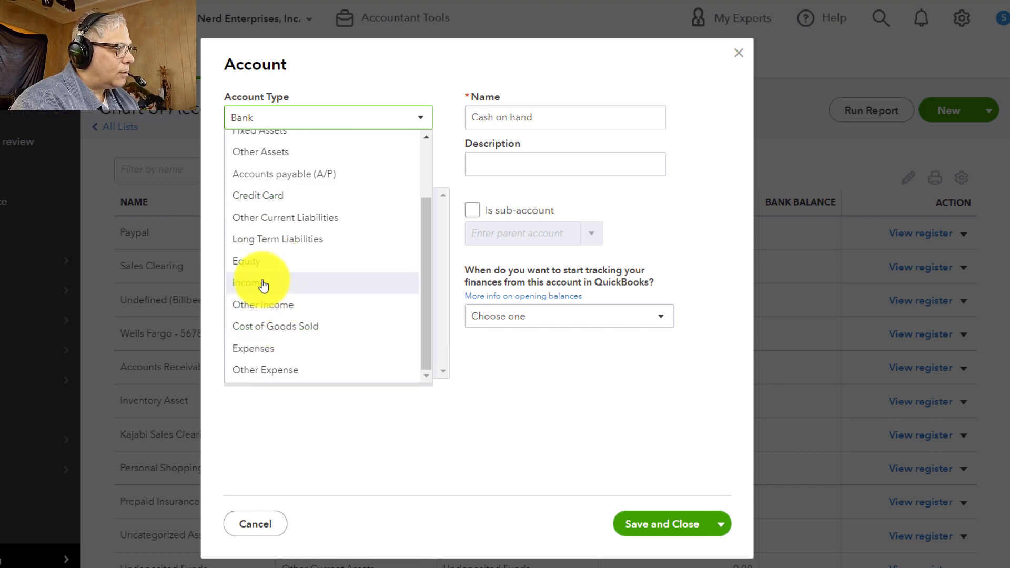
mouse_move(271, 223)
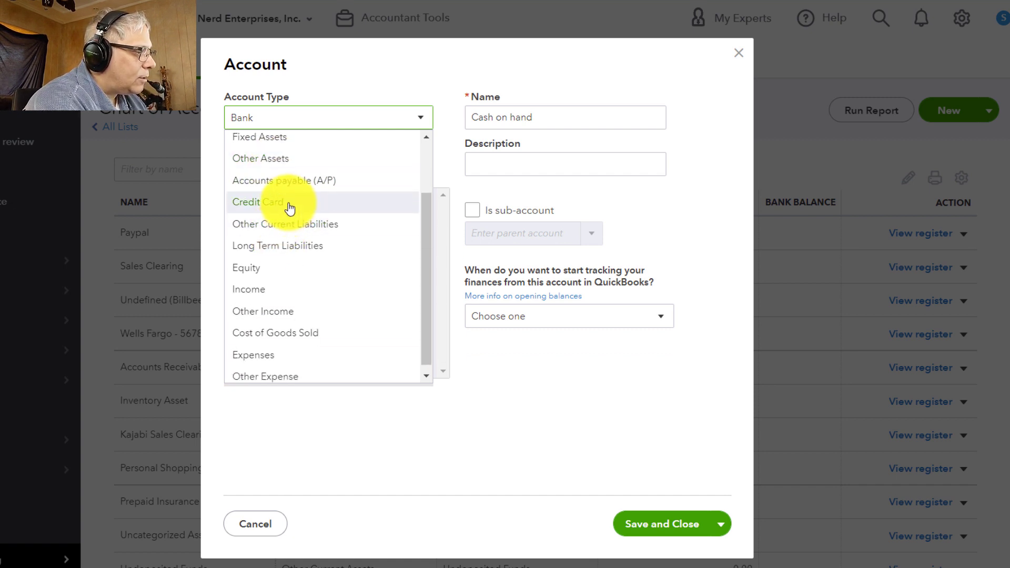
mouse_move(277, 230)
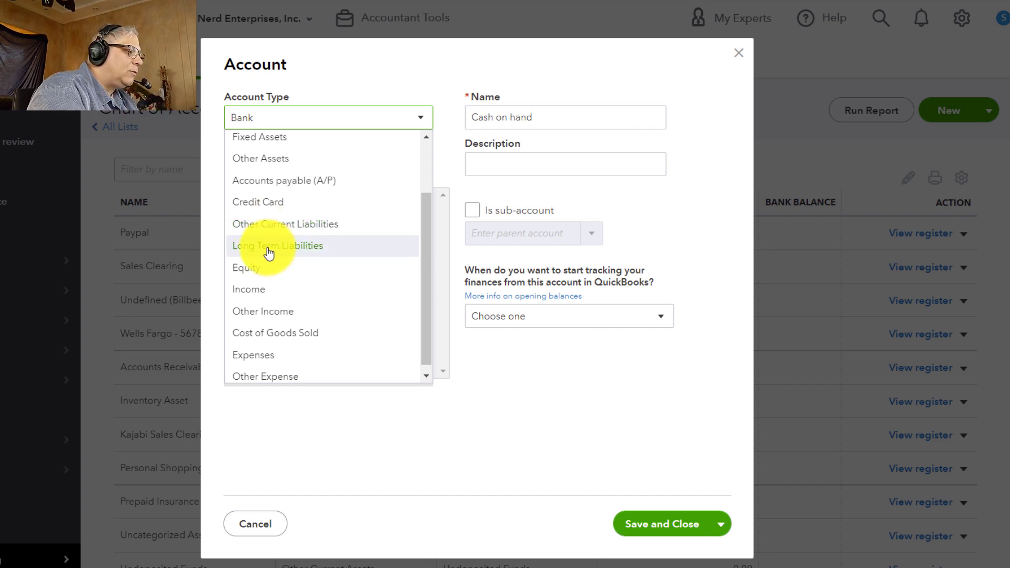
- Save 'Loan Payable - PPP Round 2' as a Long Term Liabilities, Notes Payable account
left_click(277, 246)
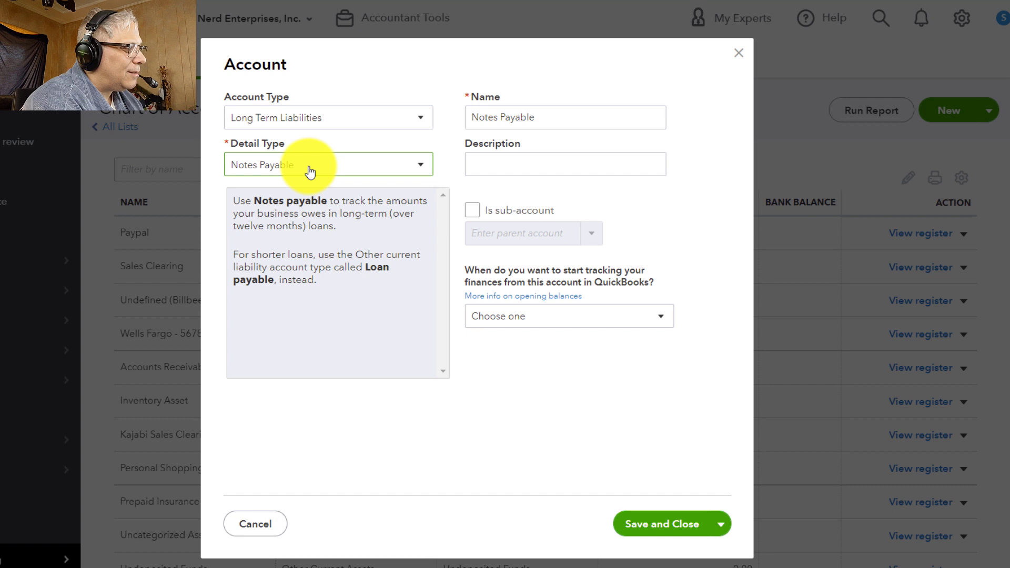
left_click(328, 164)
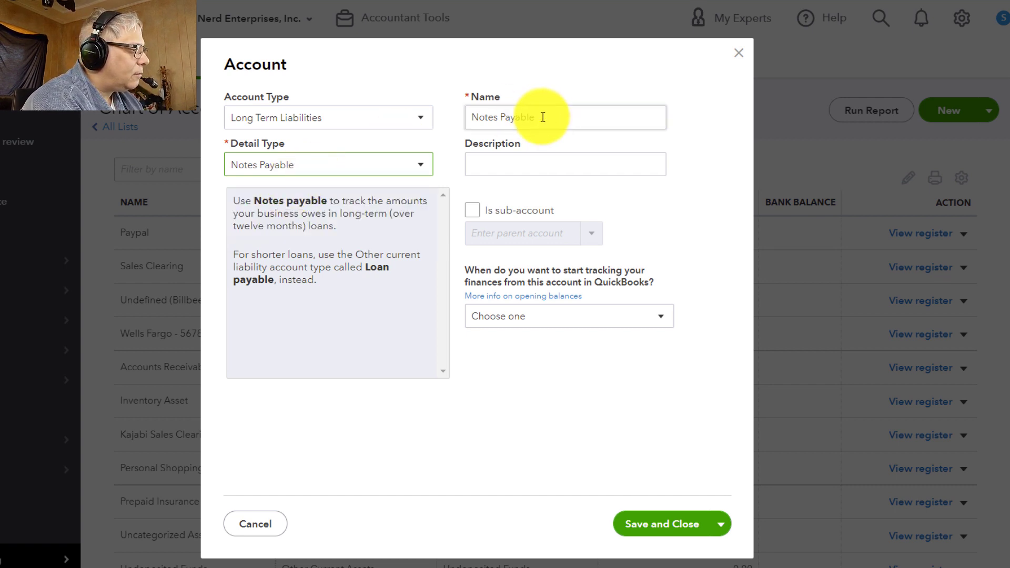
type("Loan P")
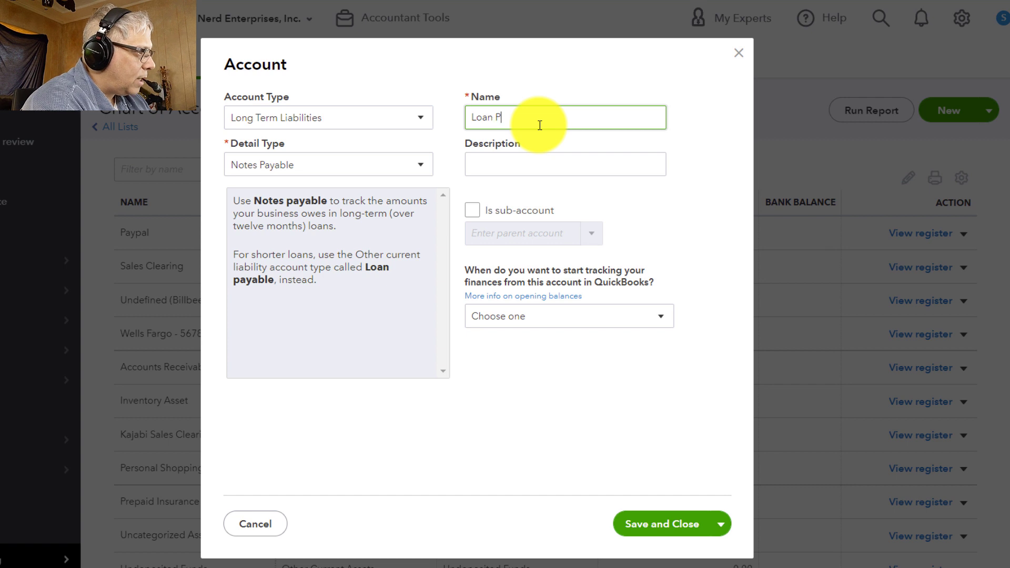
type("ayable")
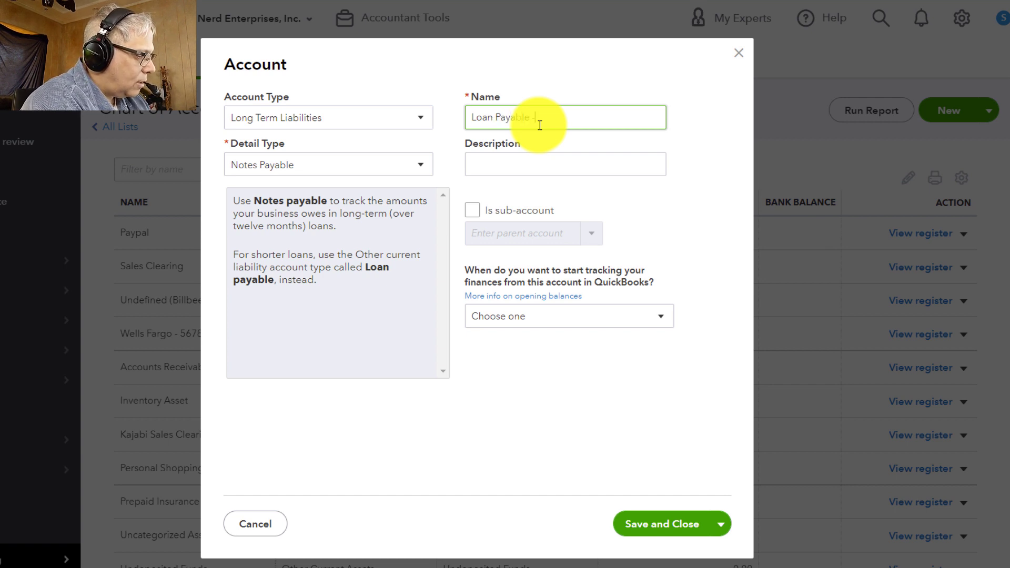
type("- PPP Round 2")
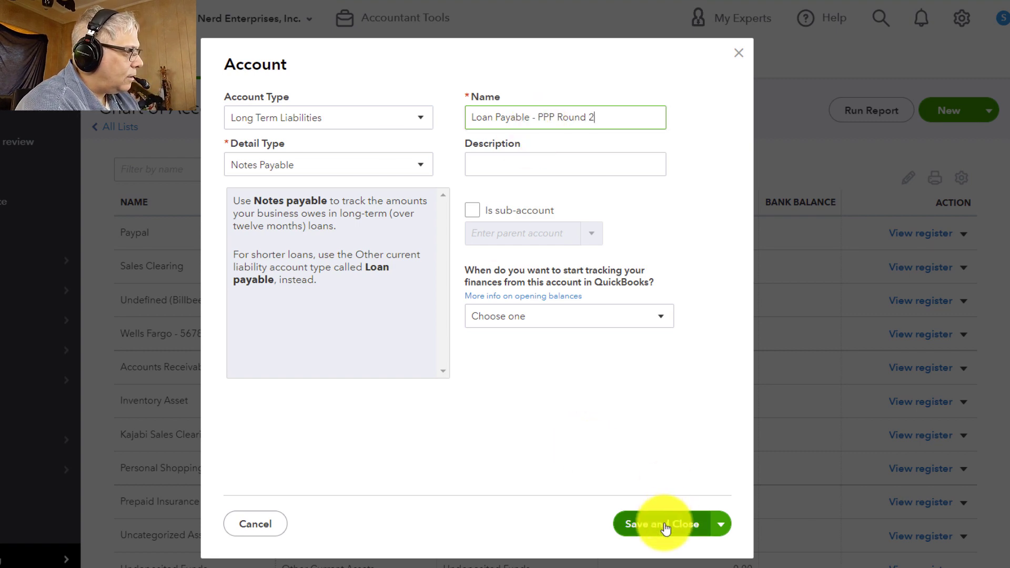
left_click(660, 524)
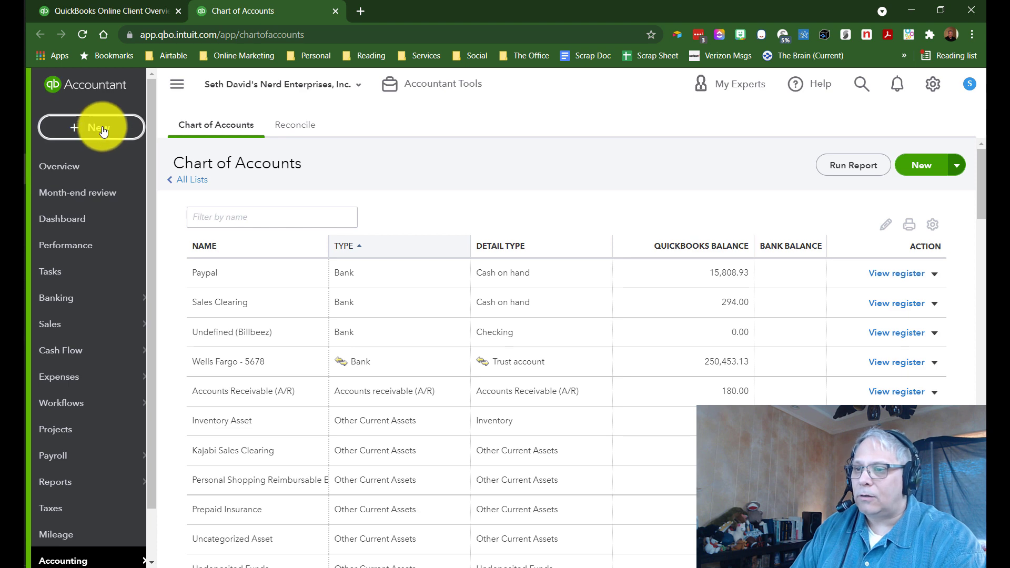
- Start a Bank Deposit into Wells Fargo - 5678 and type the loan account on line 1
left_click(98, 127)
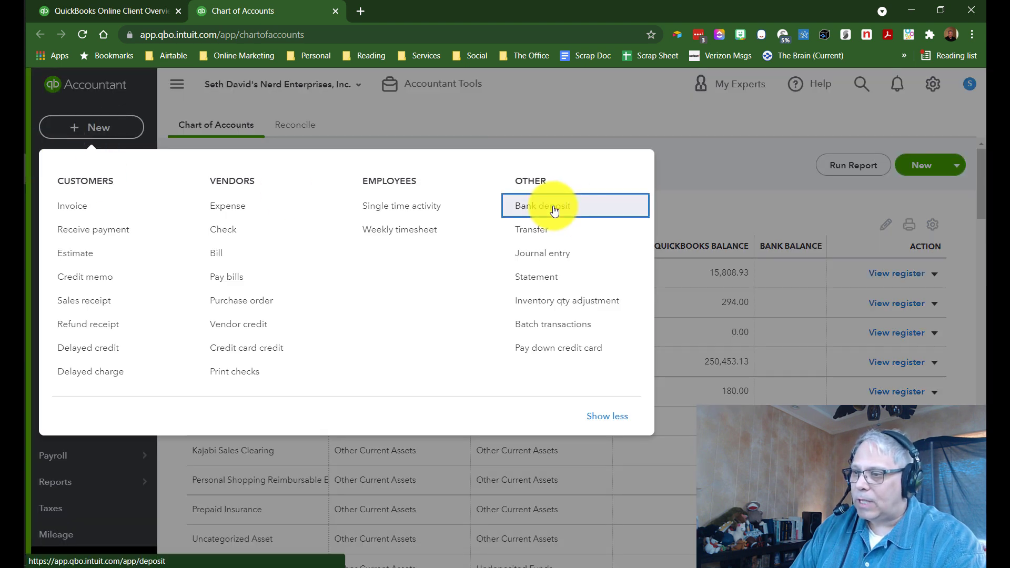
left_click(542, 206)
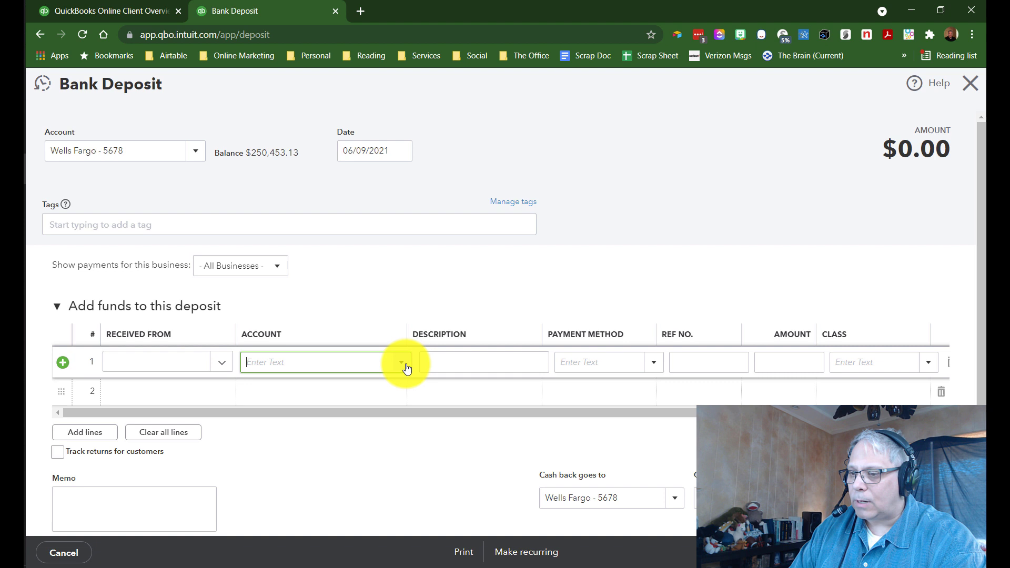
left_click(400, 362)
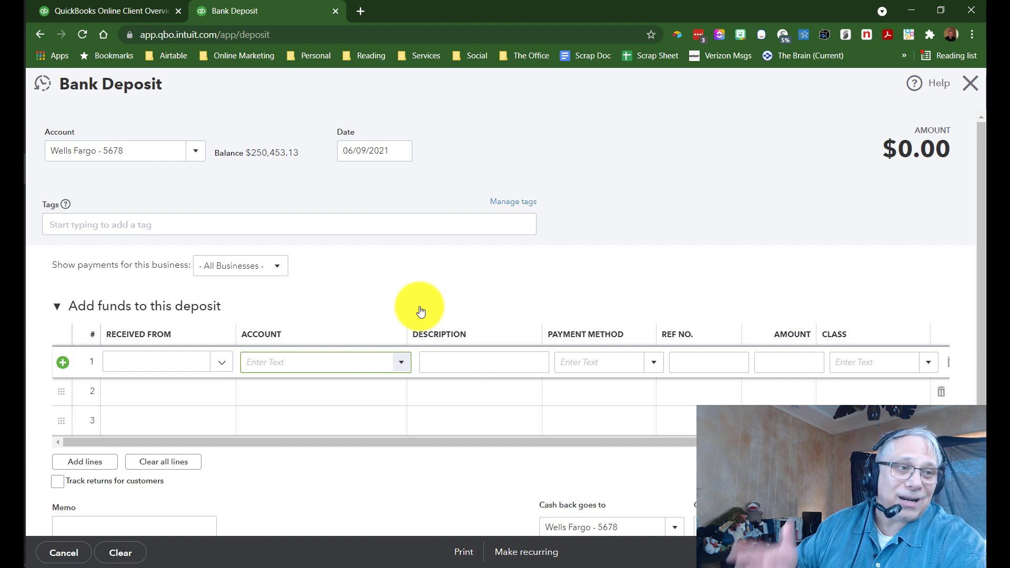
type("Loan Payable - PPP Round 3")
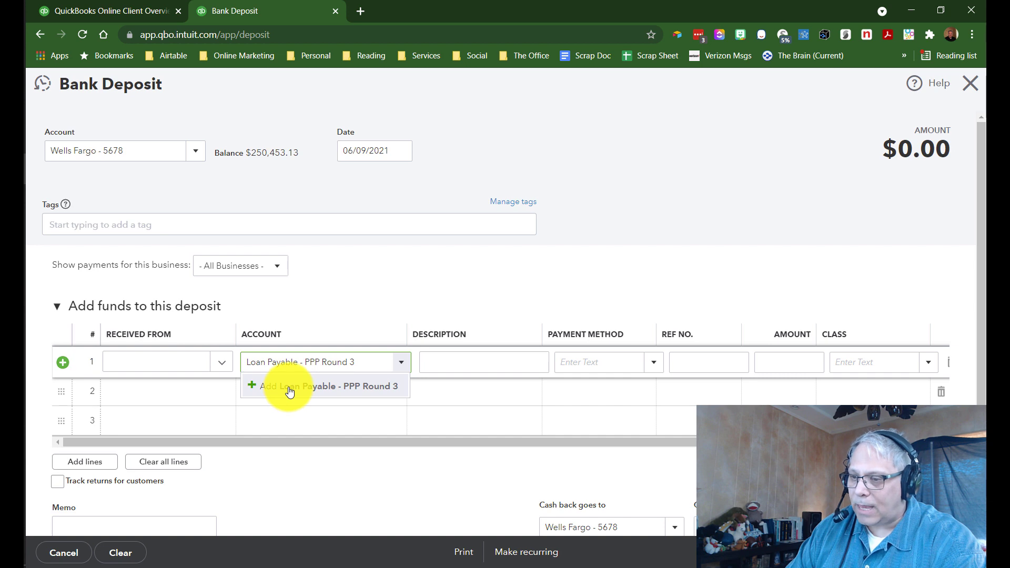
- Add 'Loan Payable - PPP Round 3' from the deposit line, typed as Long Term Liabilities
left_click(305, 386)
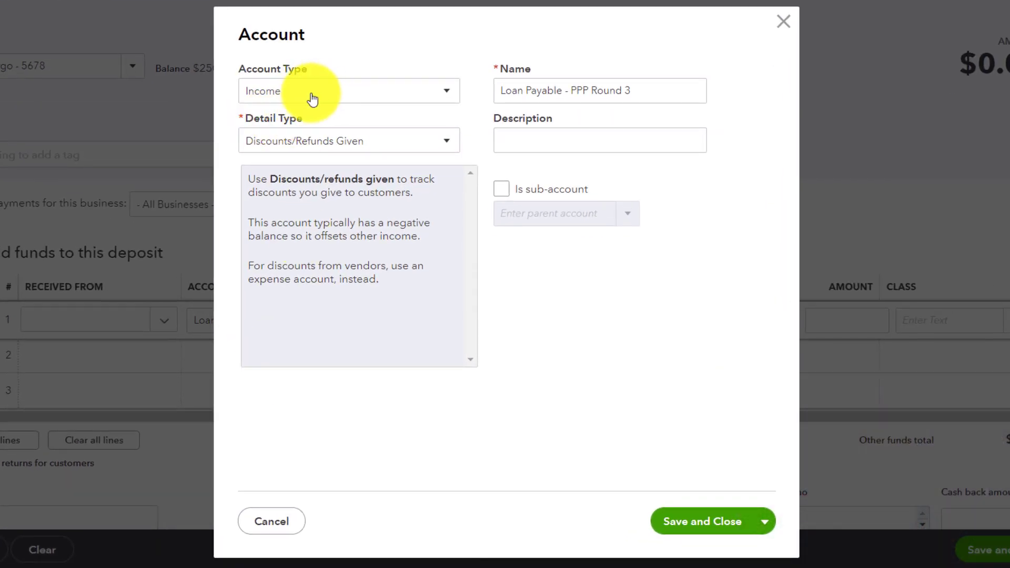
mouse_move(292, 94)
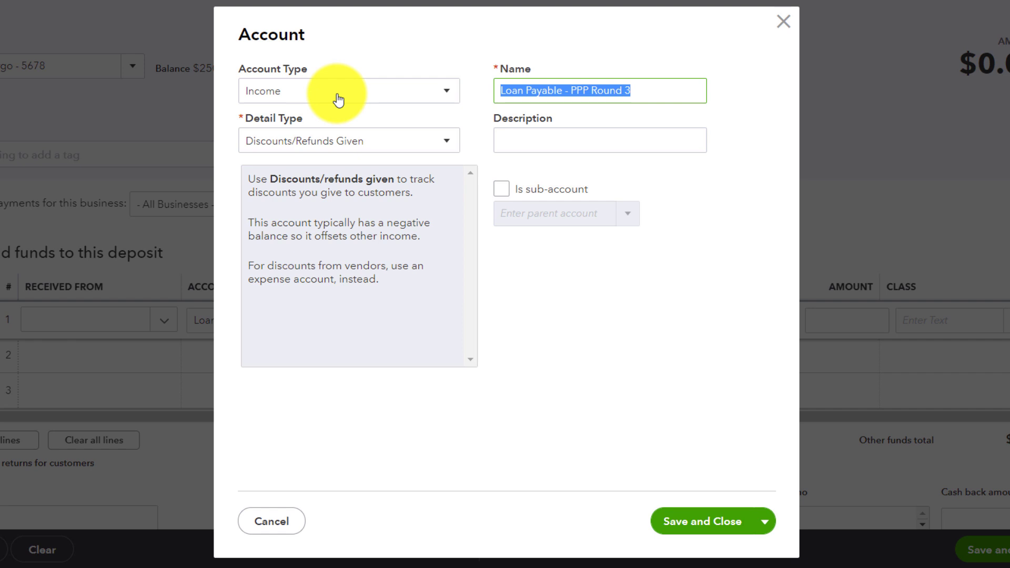
left_click(347, 90)
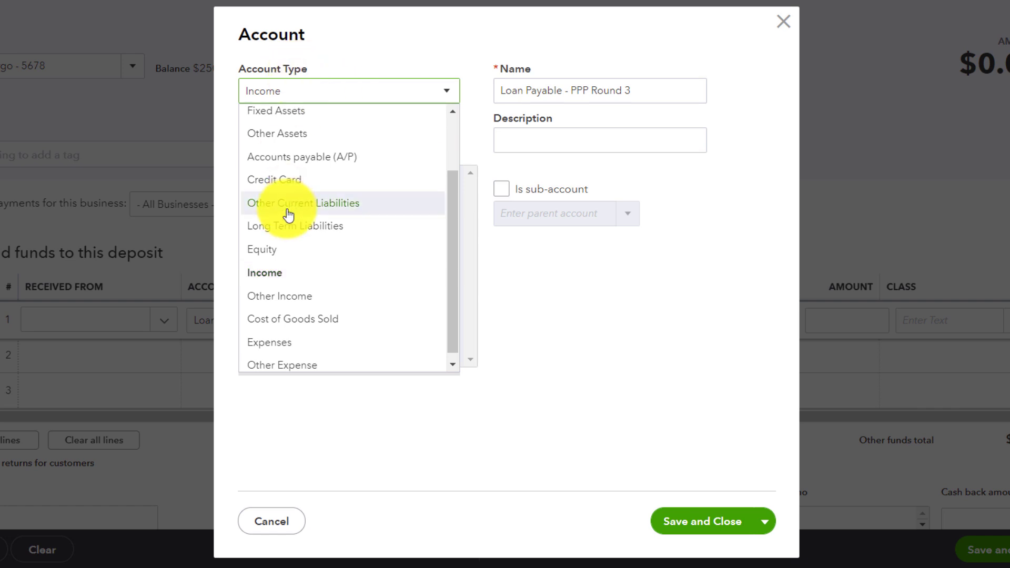
left_click(296, 226)
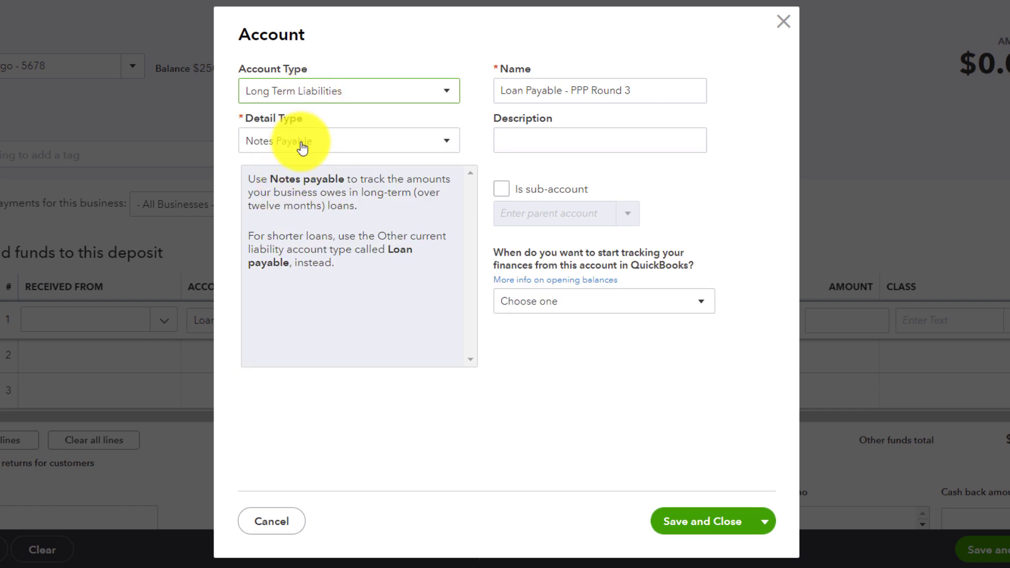